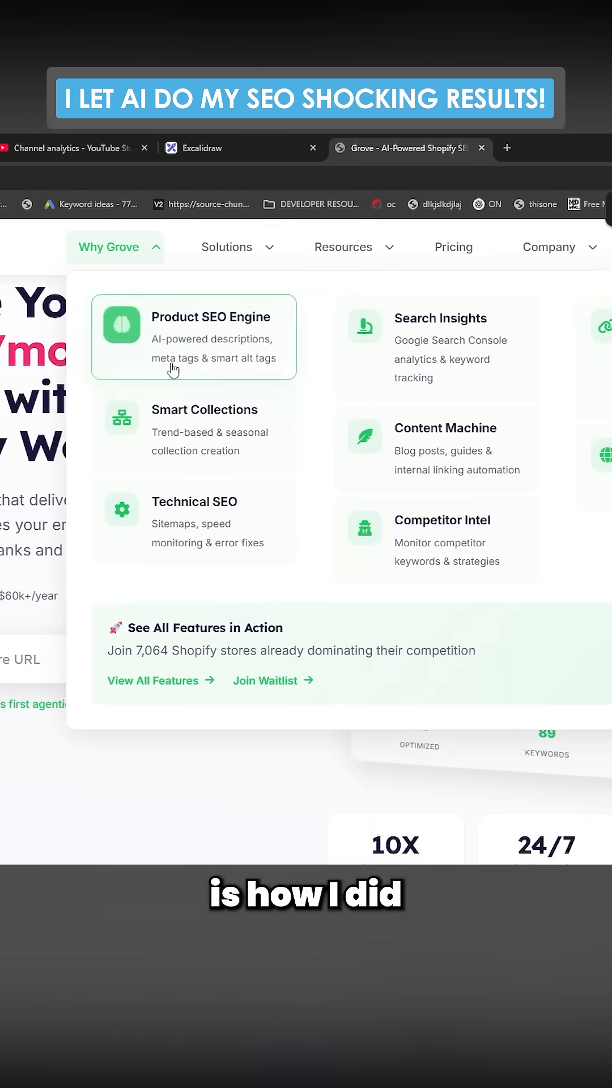
- Reveal Grove's features dropdown, including Product SEO Engine and Search Insights
click(225, 248)
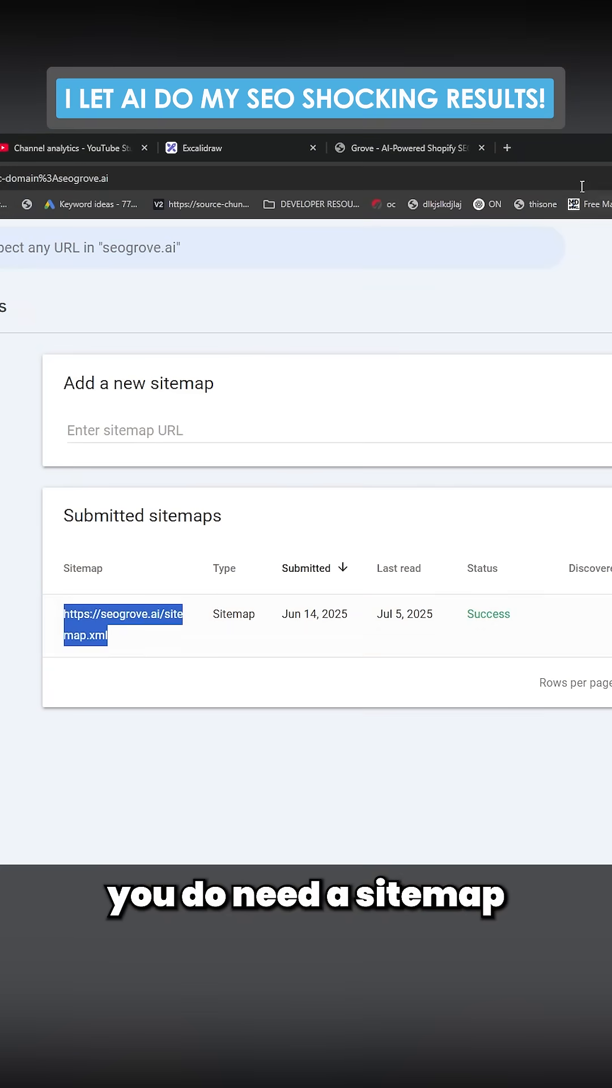
- Open the submitted sitemap.xml to review its pages, then view the Performance report
click(121, 615)
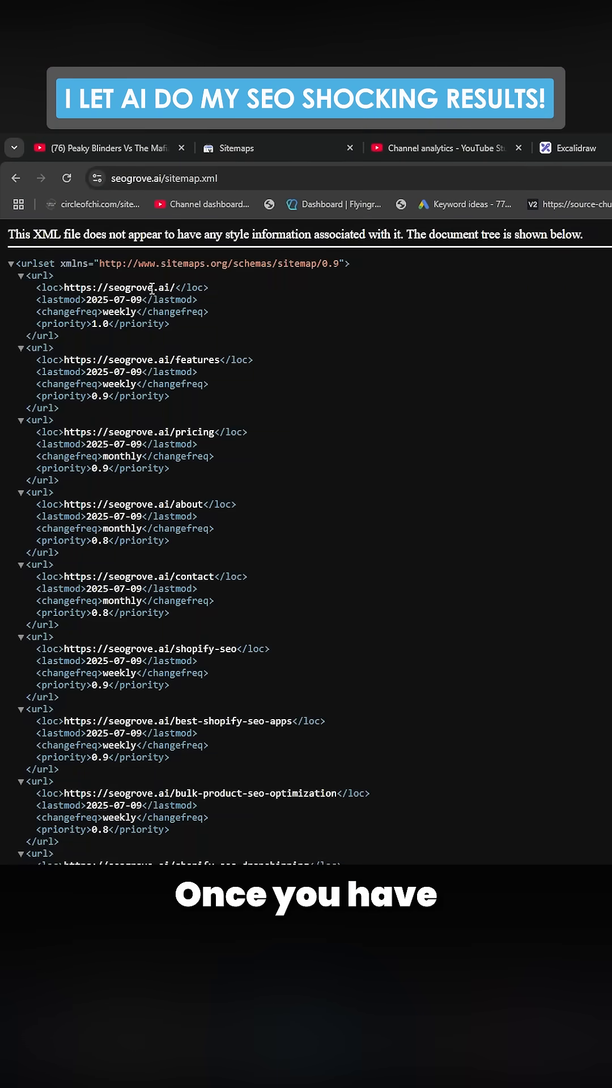
double_click(116, 288)
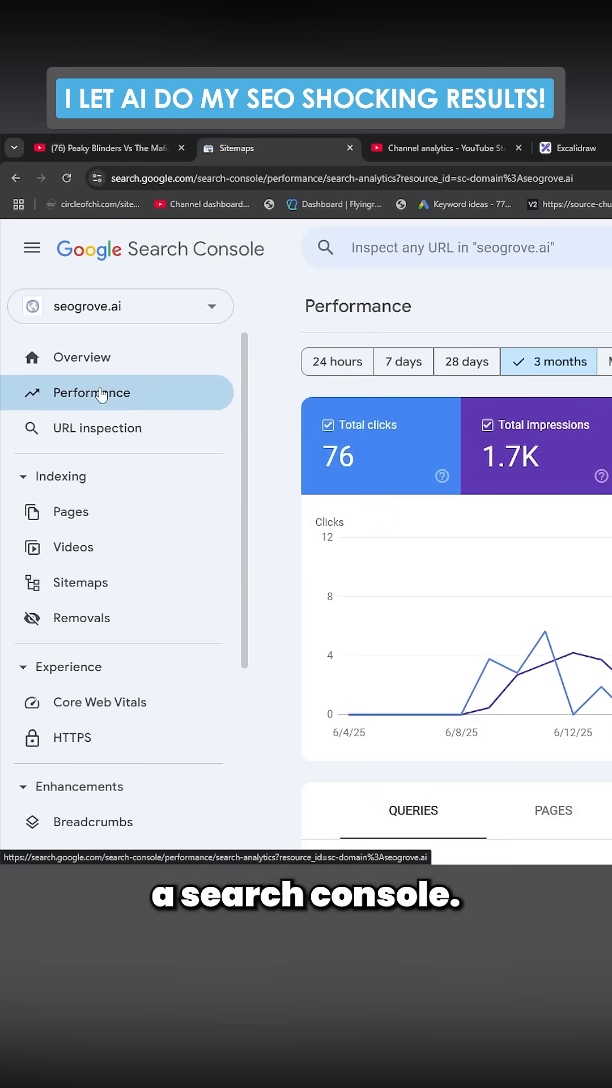
click(81, 581)
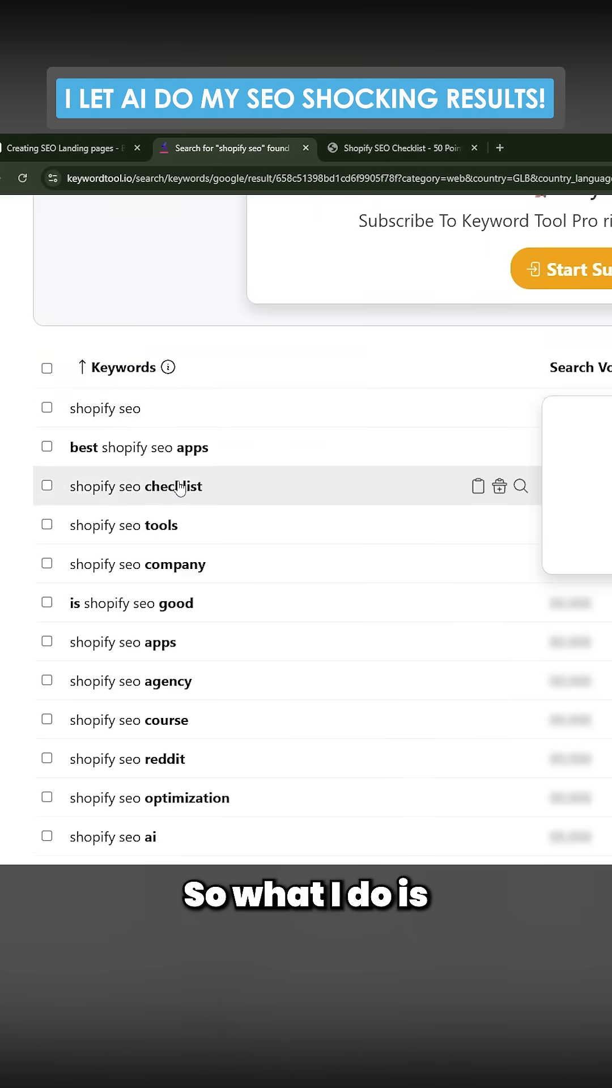
scroll(up, 3)
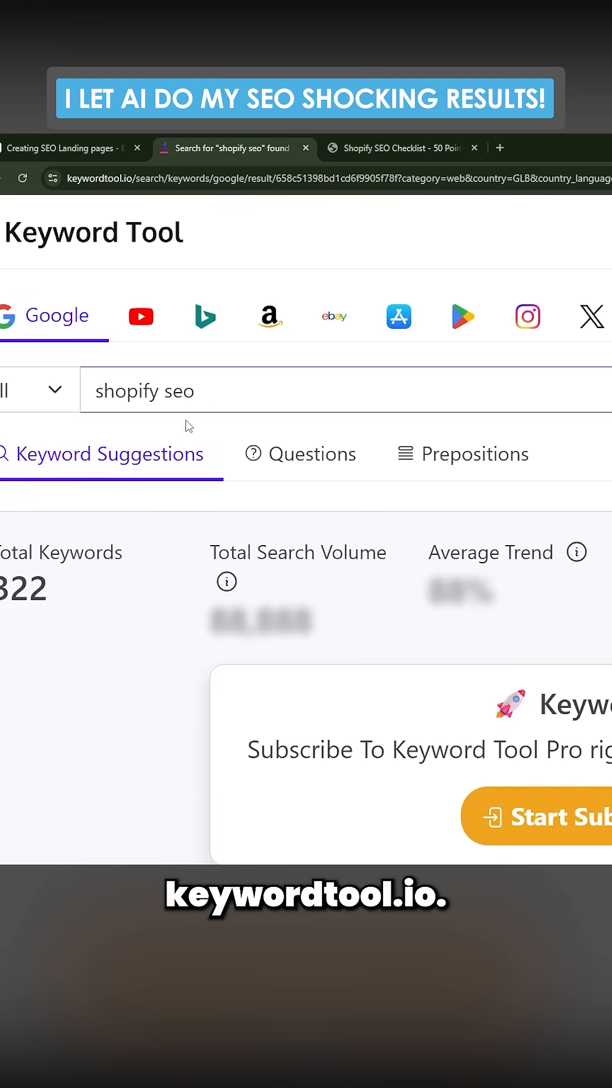
mouse_move(244, 141)
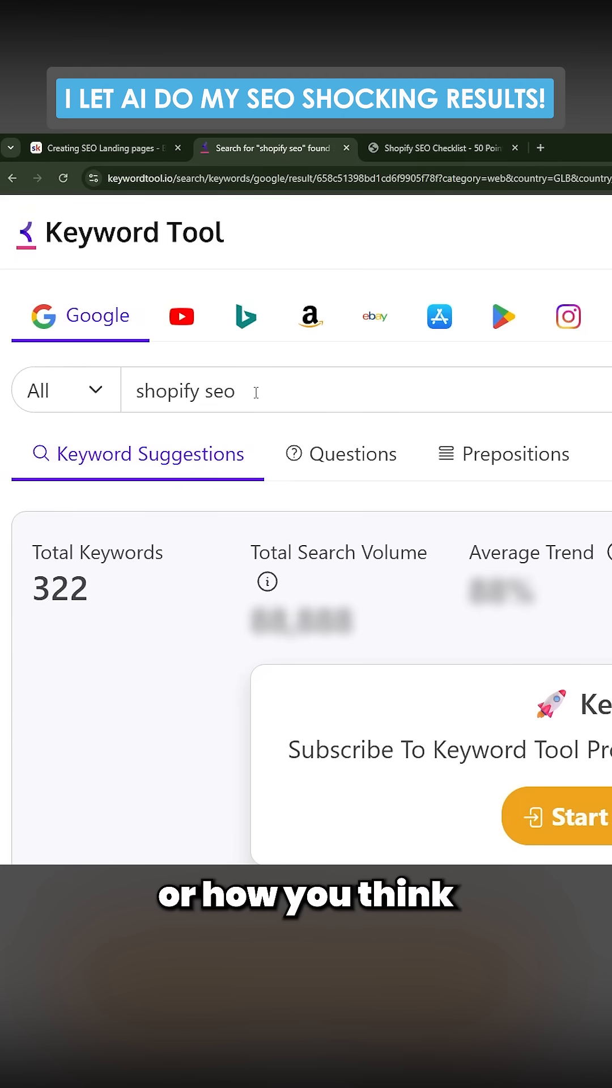
scroll(down, 3)
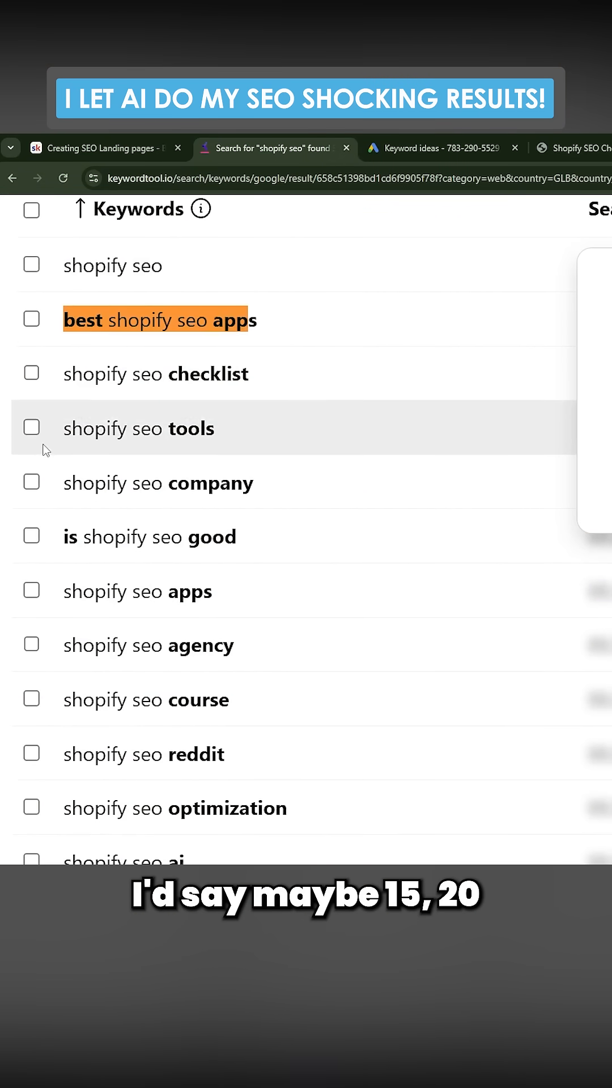
scroll(down, 3)
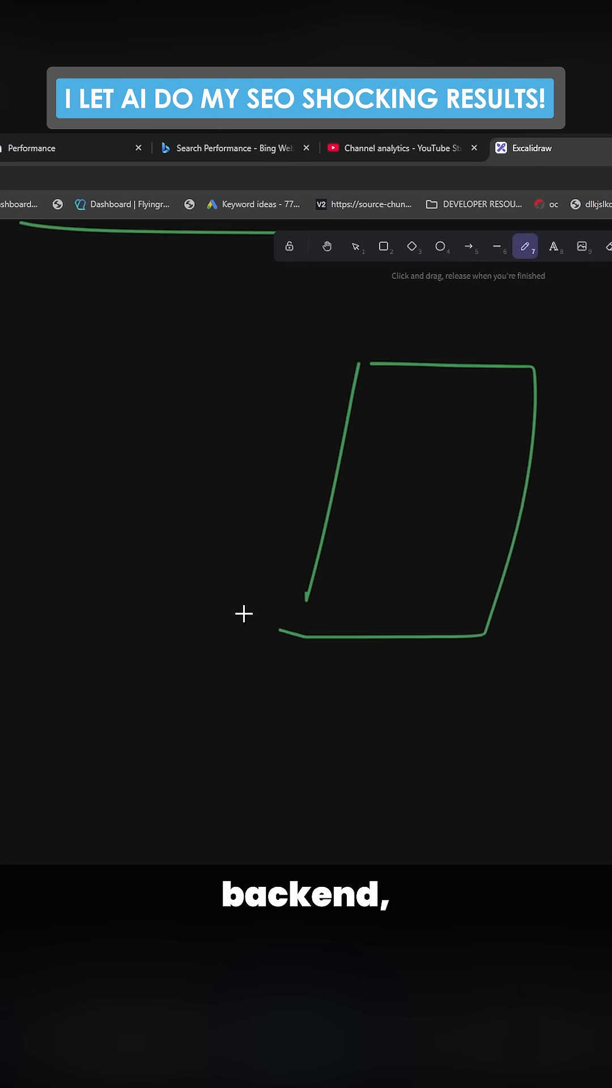
- Draw another green freehand stroke to close the box outline
drag(90, 341, 55, 677)
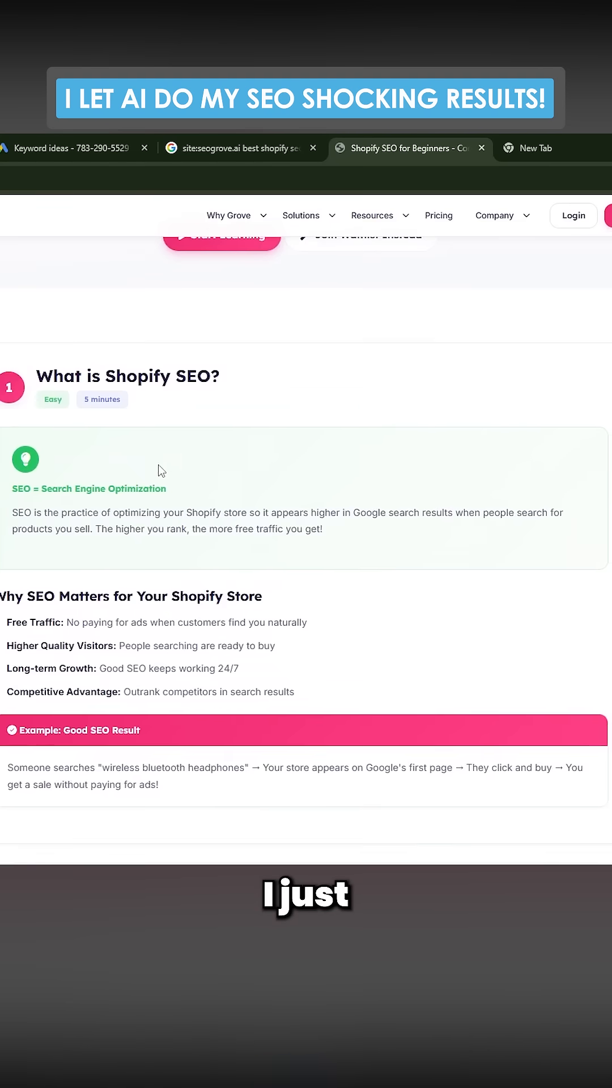
scroll(up, 3)
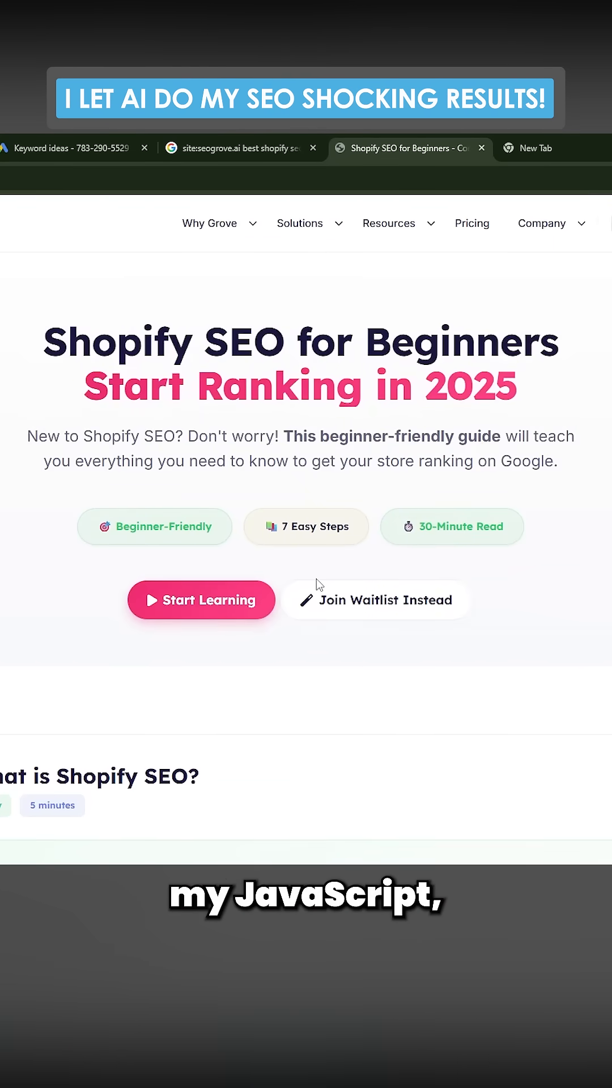
scroll(down, 3)
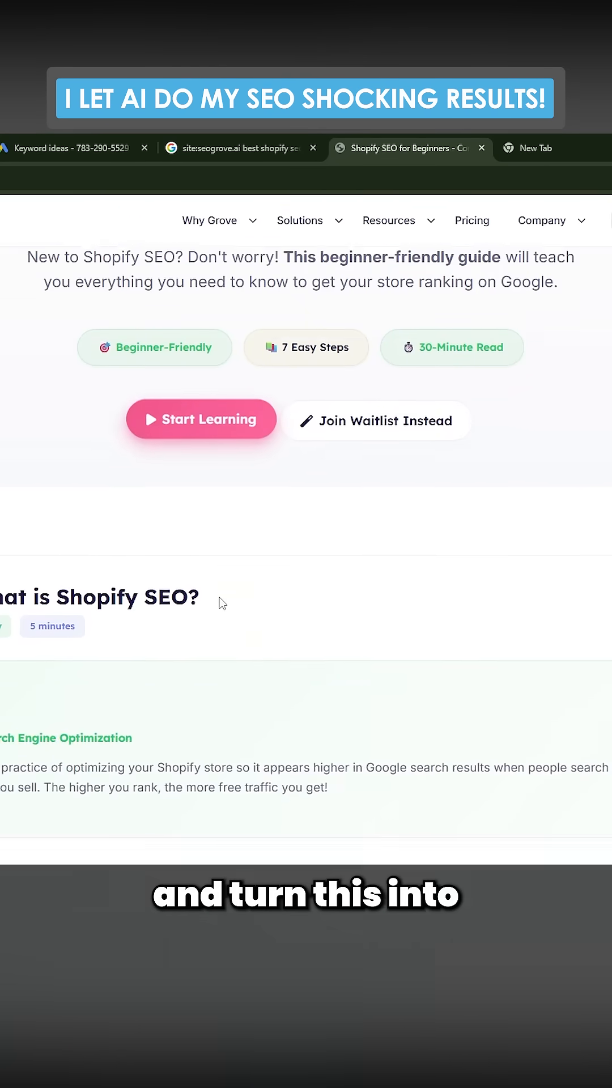
scroll(down, 3)
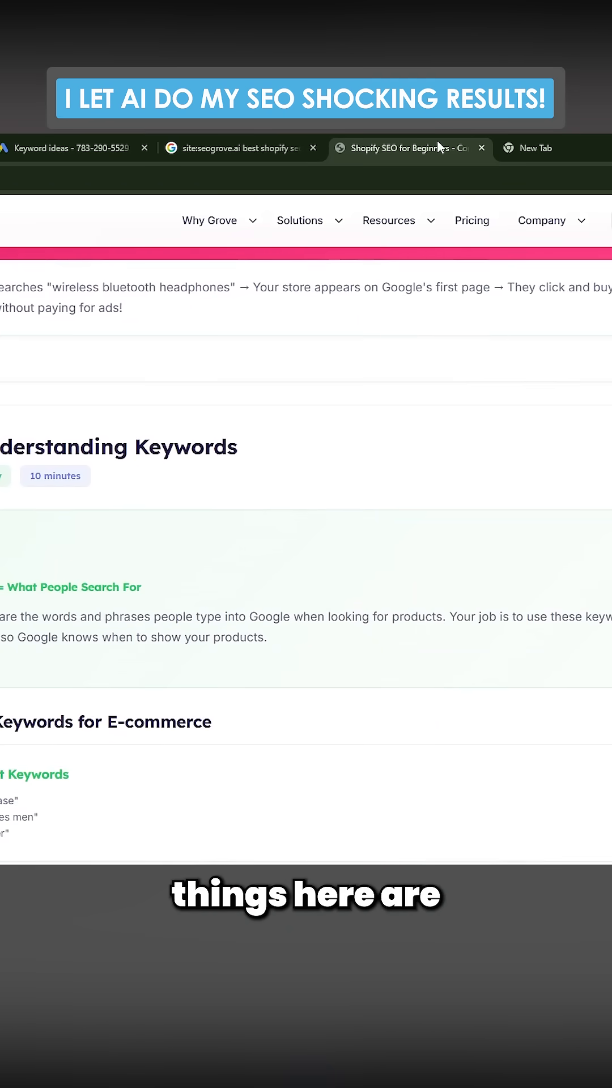
mouse_move(409, 148)
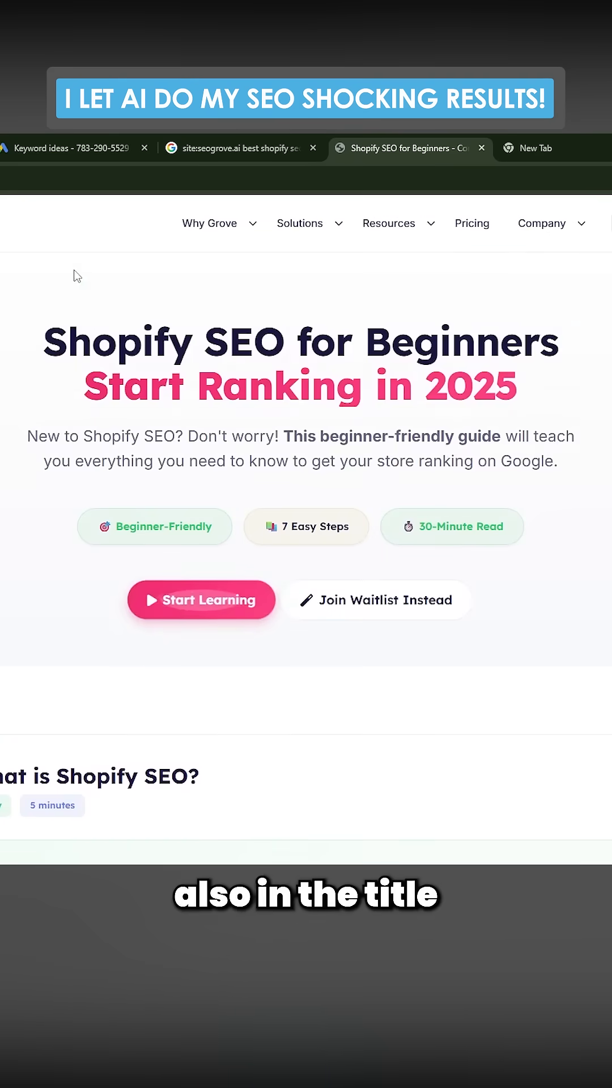
scroll(down, 3)
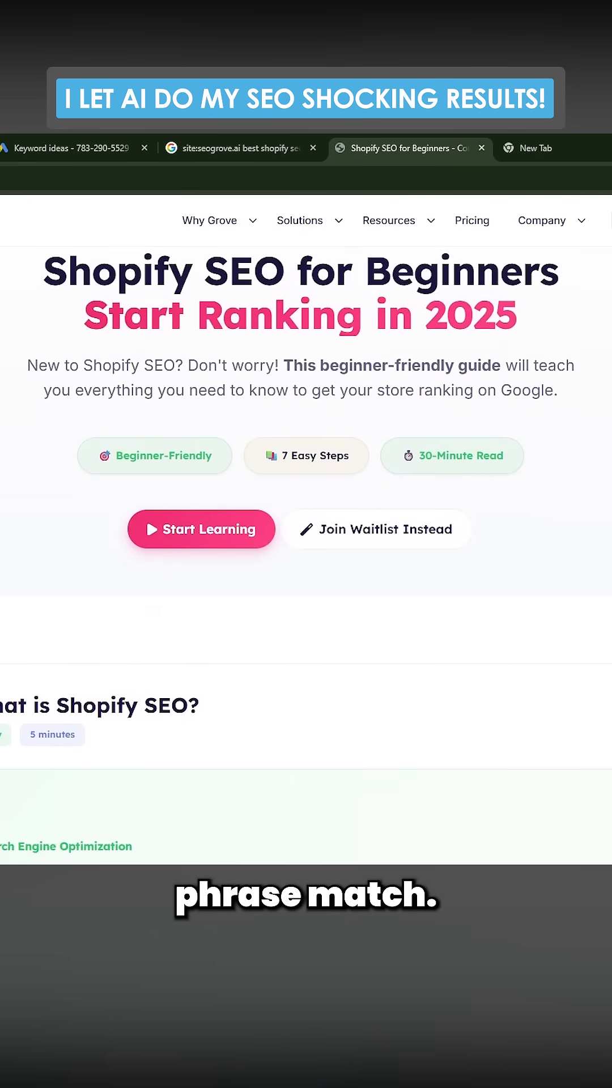
scroll(down, 3)
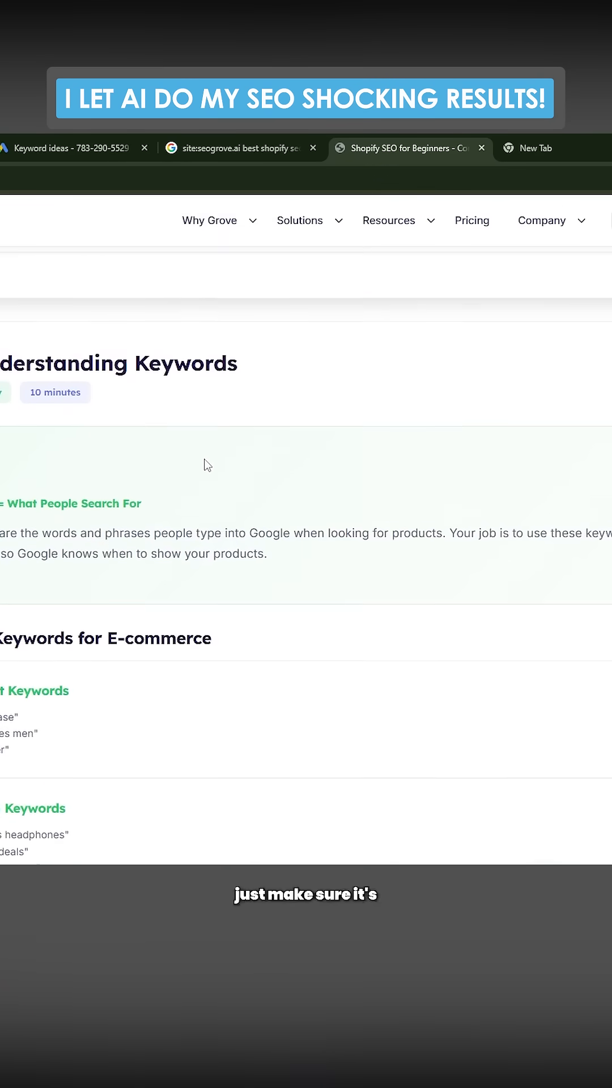
scroll(down, 3)
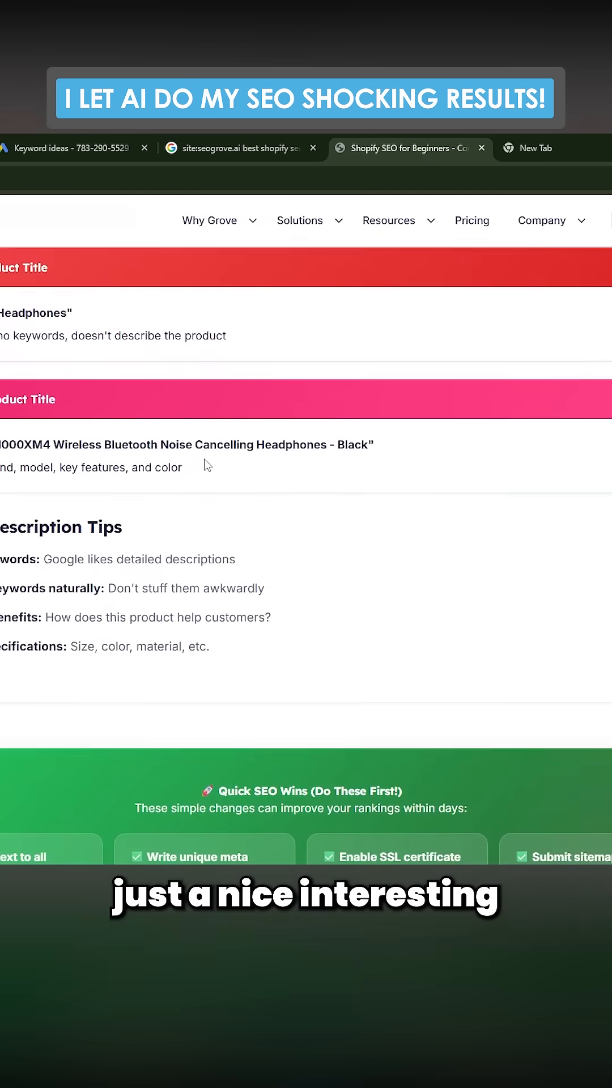
scroll(down, 3)
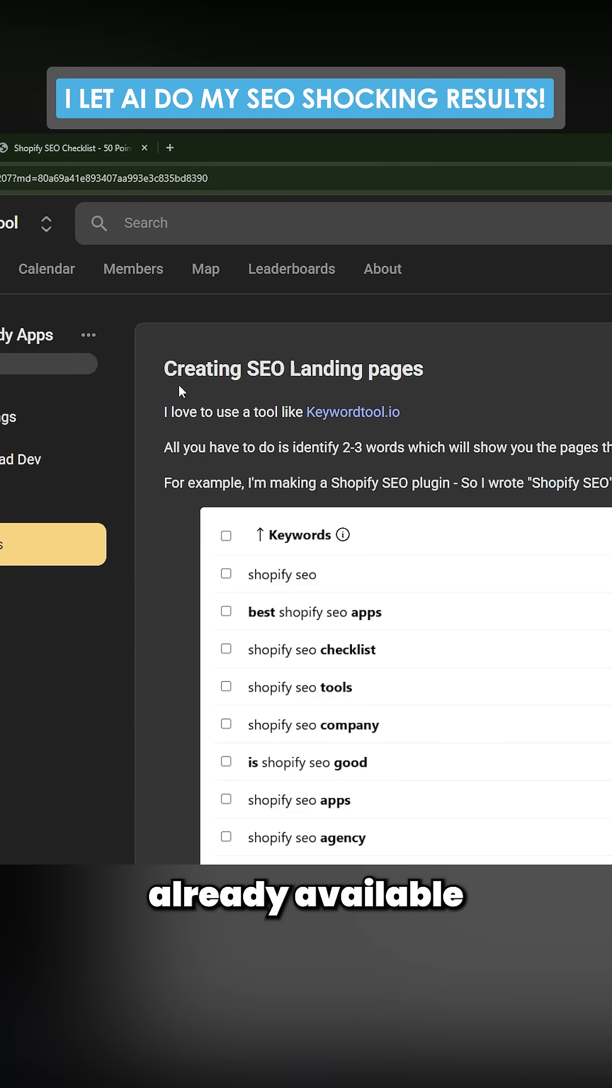
mouse_move(291, 391)
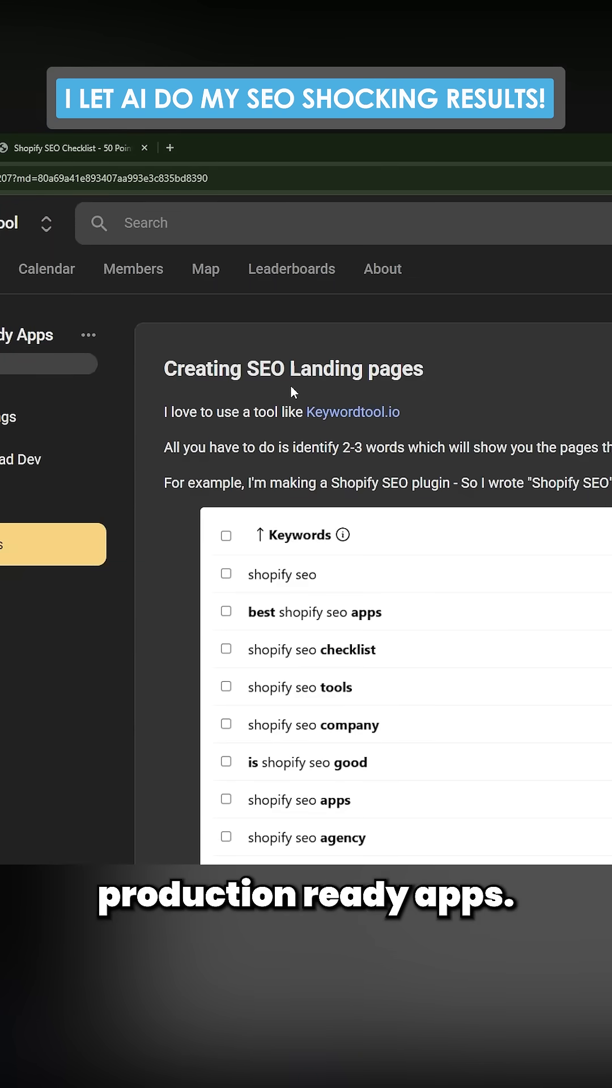